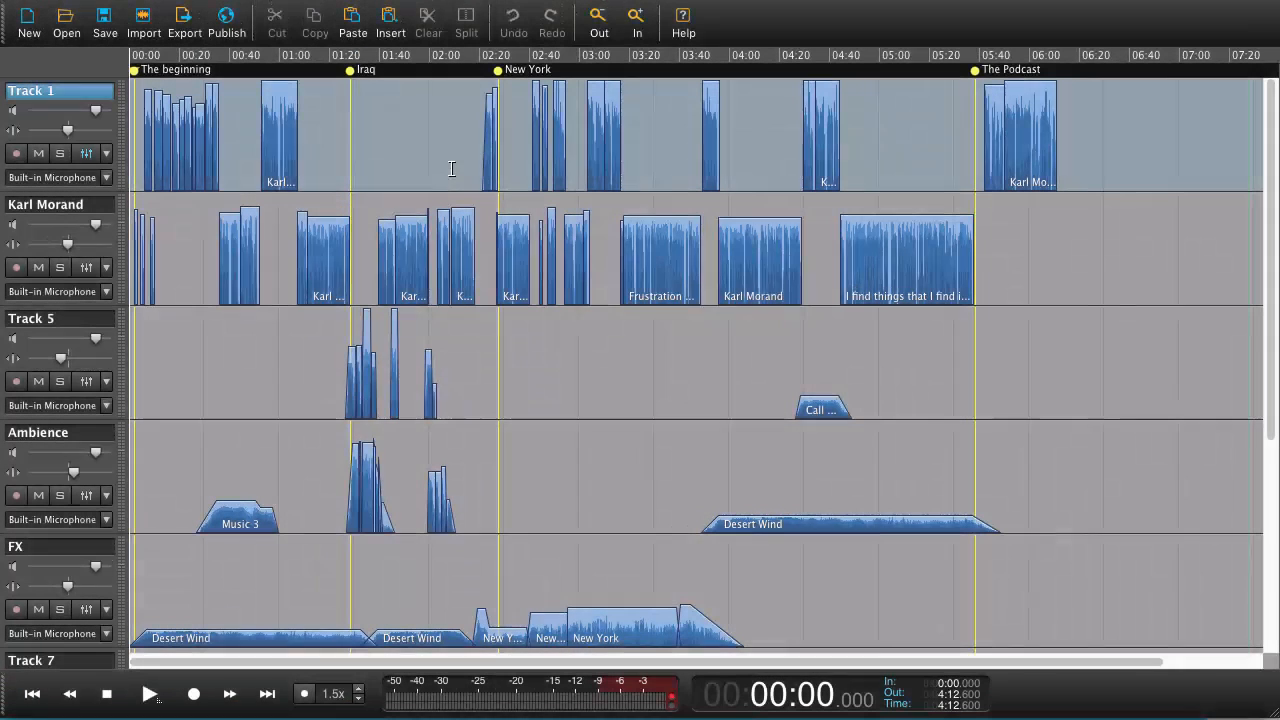
{"action": "mouse_move", "coordinate": [466, 236]}
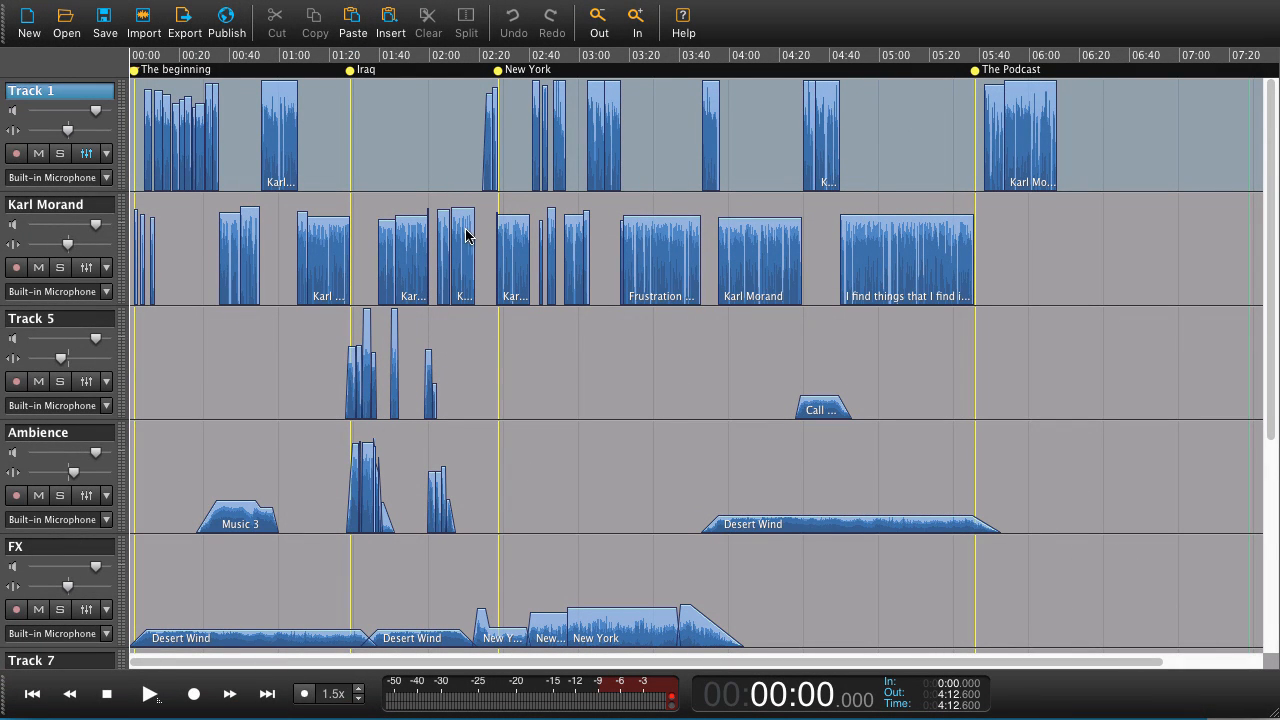
{"action": "left_click", "coordinate": [460, 250]}
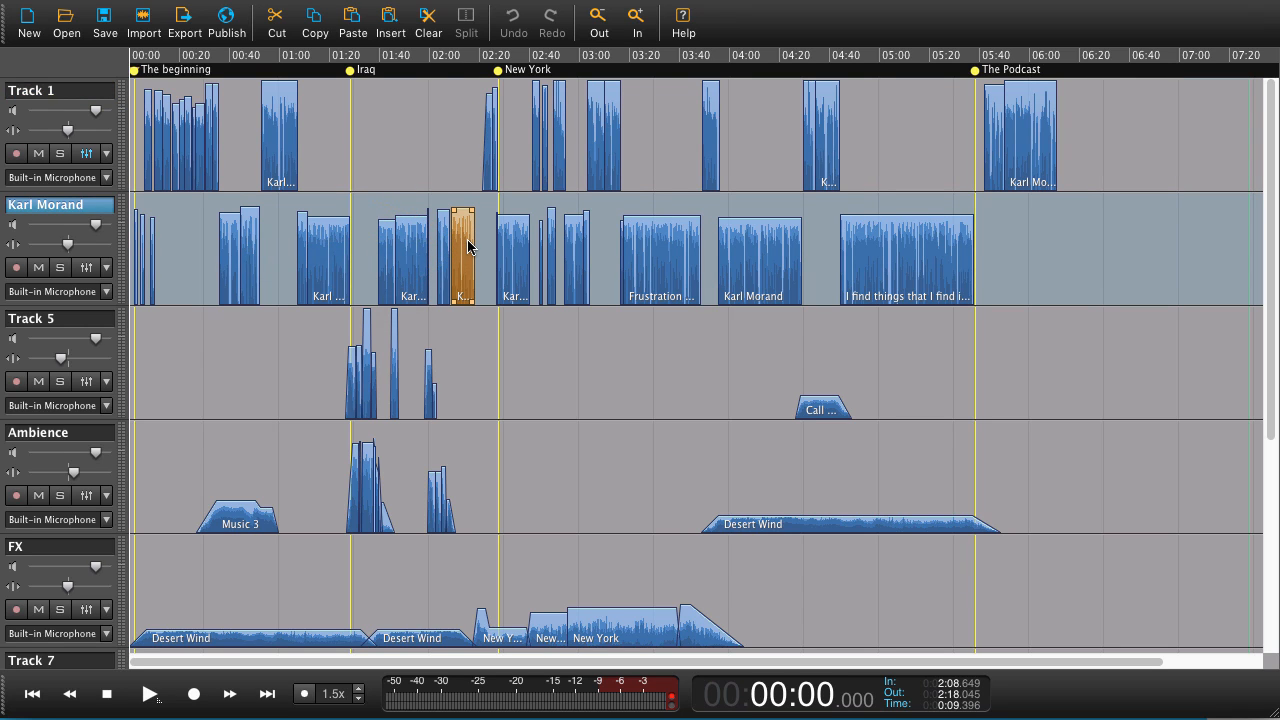
{"action": "mouse_move", "coordinate": [464, 262]}
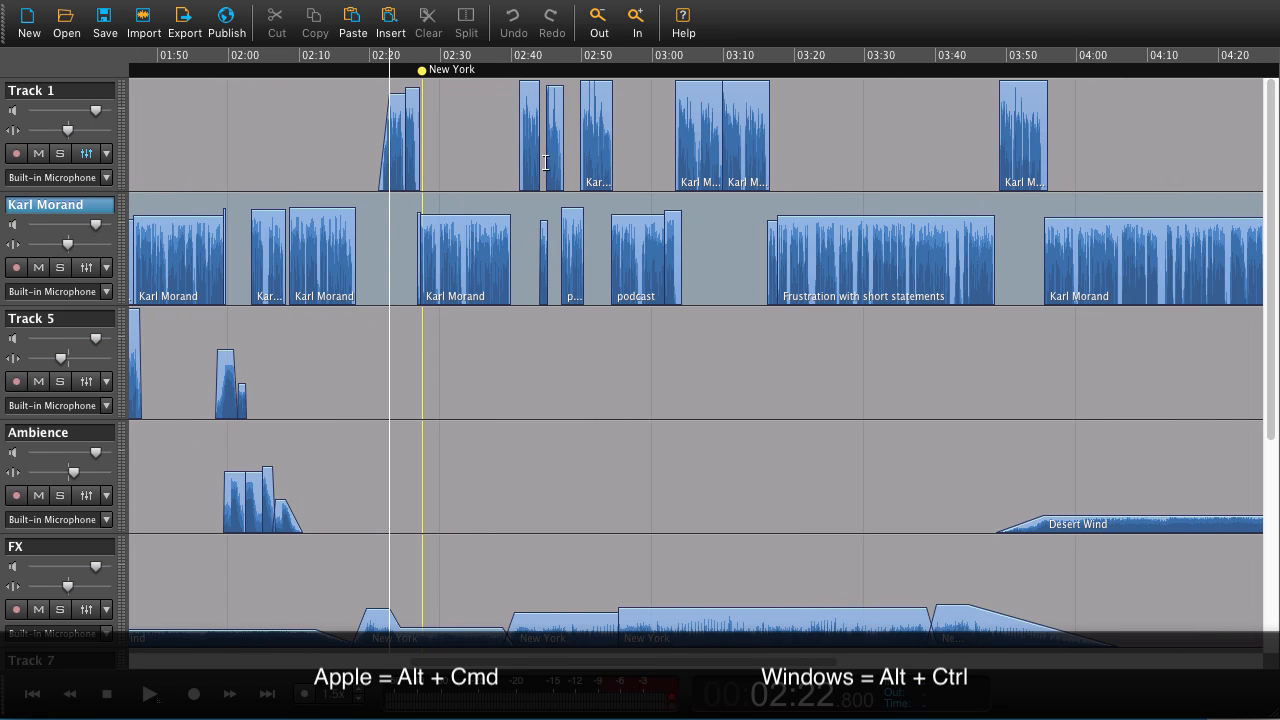
{"action": "mouse_move", "coordinate": [532, 128]}
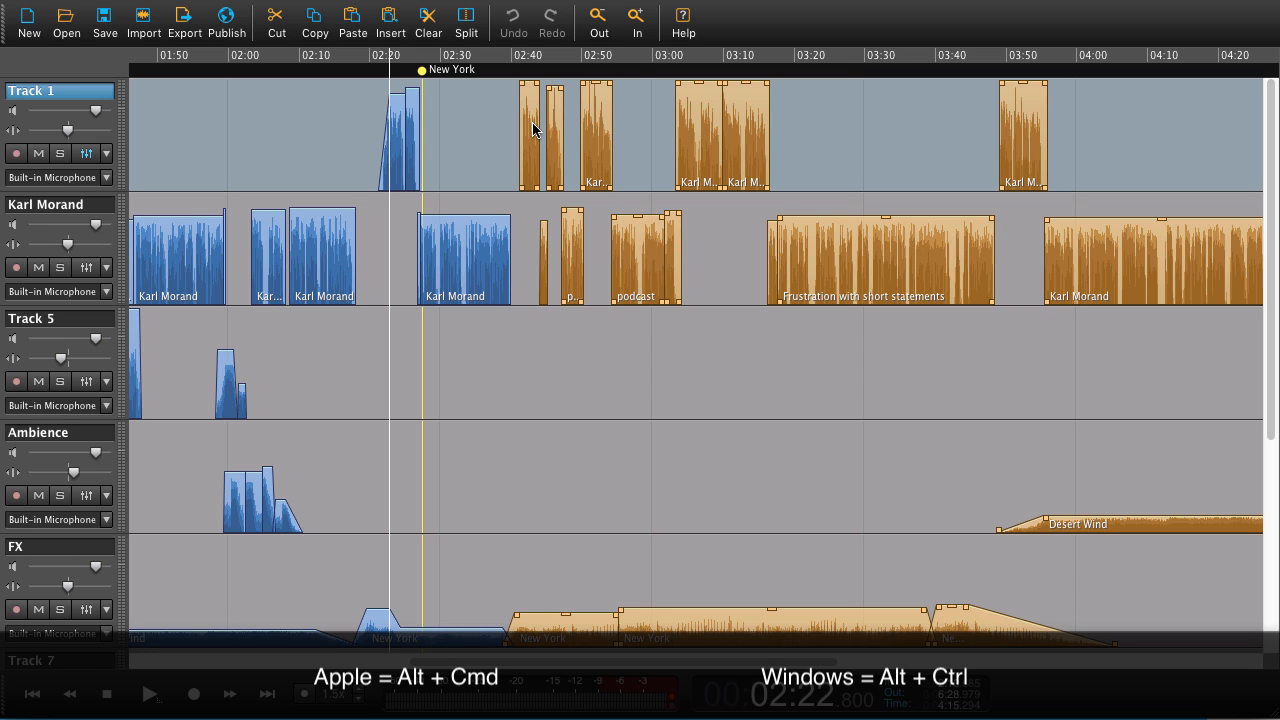
{"action": "mouse_move", "coordinate": [520, 132]}
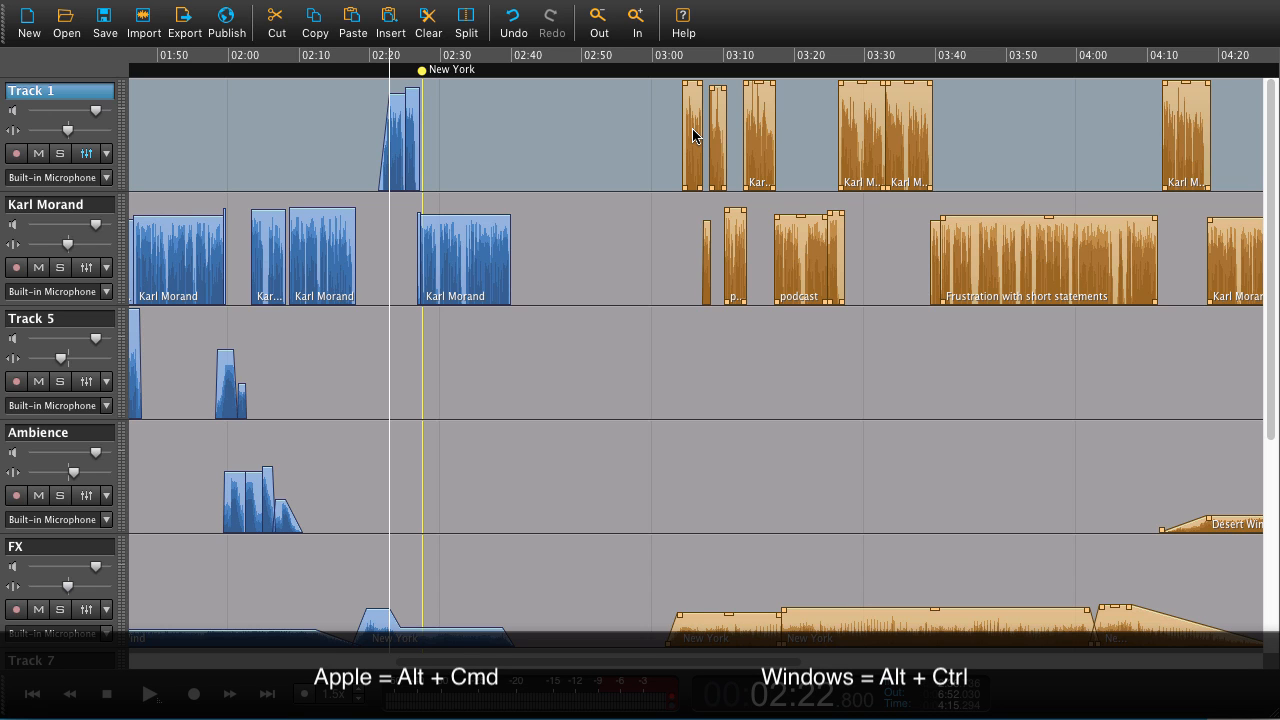
{"action": "mouse_move", "coordinate": [660, 132]}
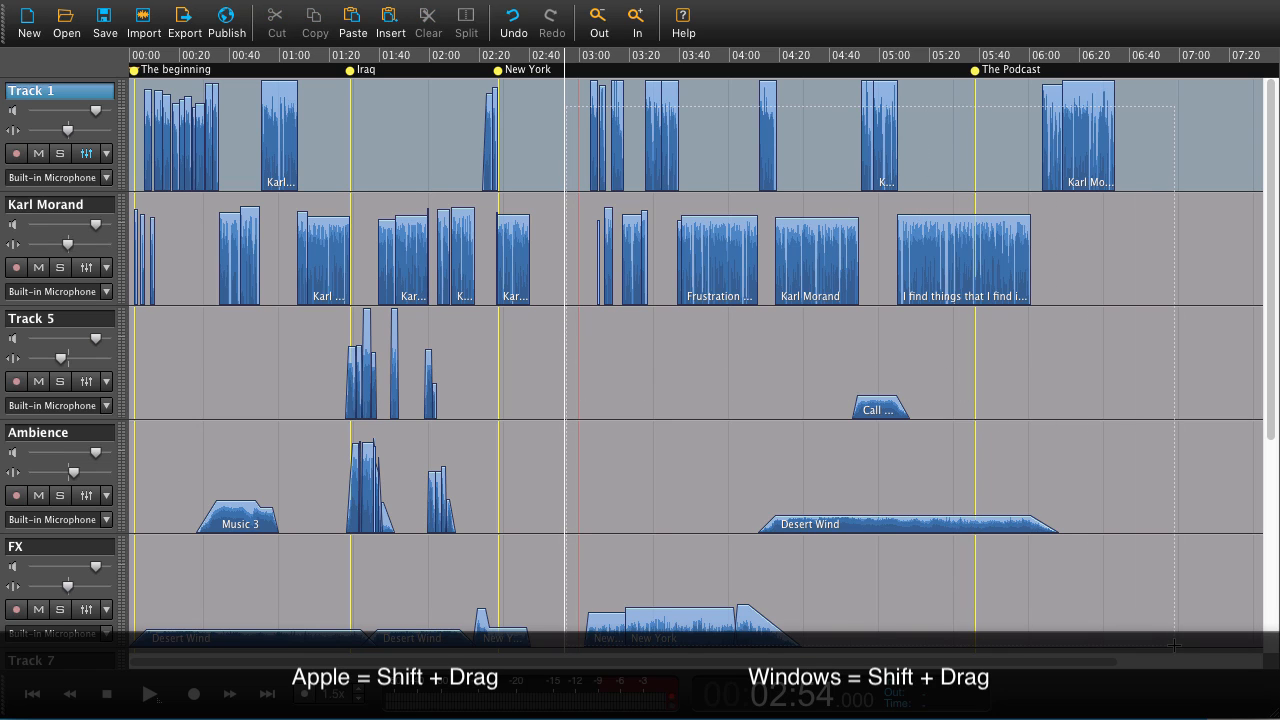
Shift-drag across the timeline to select every clip after the gap on all tracks
{"action": "left_click_drag", "start_coordinate": [564, 84], "coordinate": [1176, 644]}
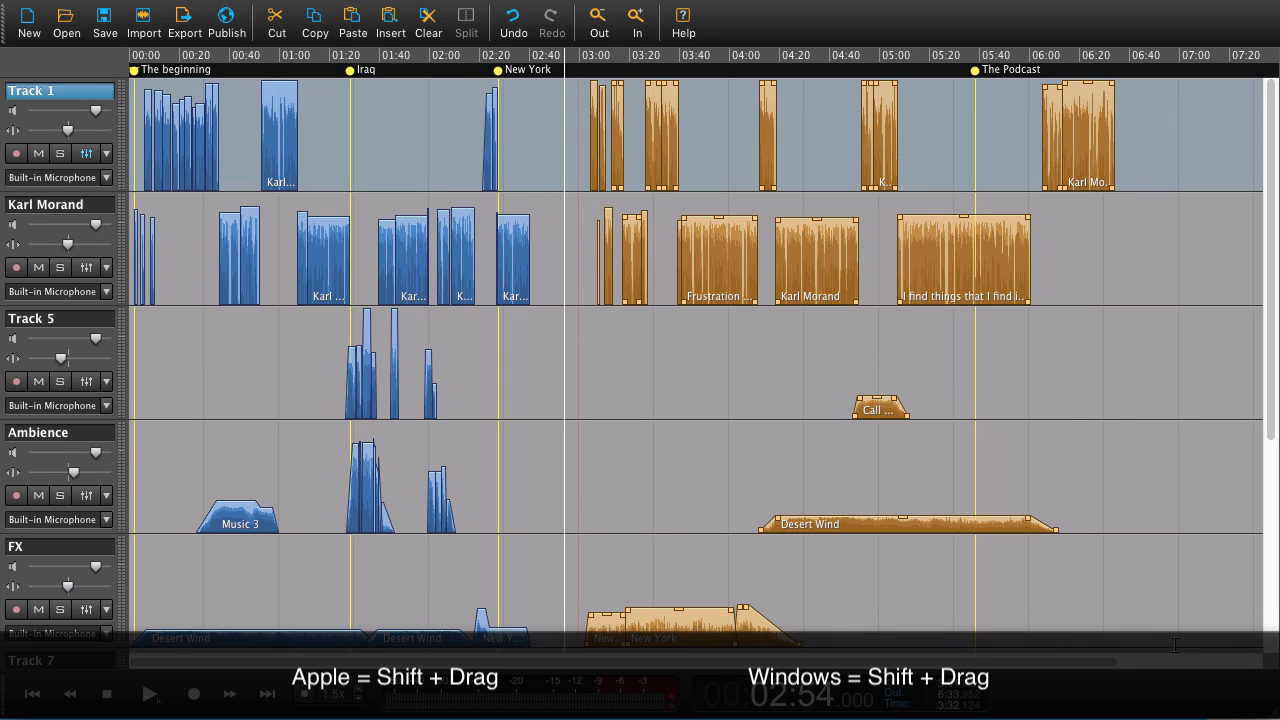